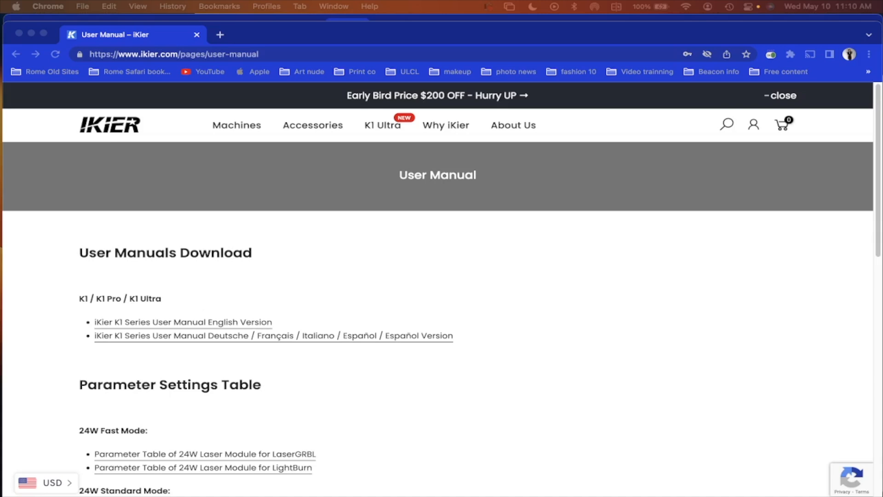
mouse_move(615, 318)
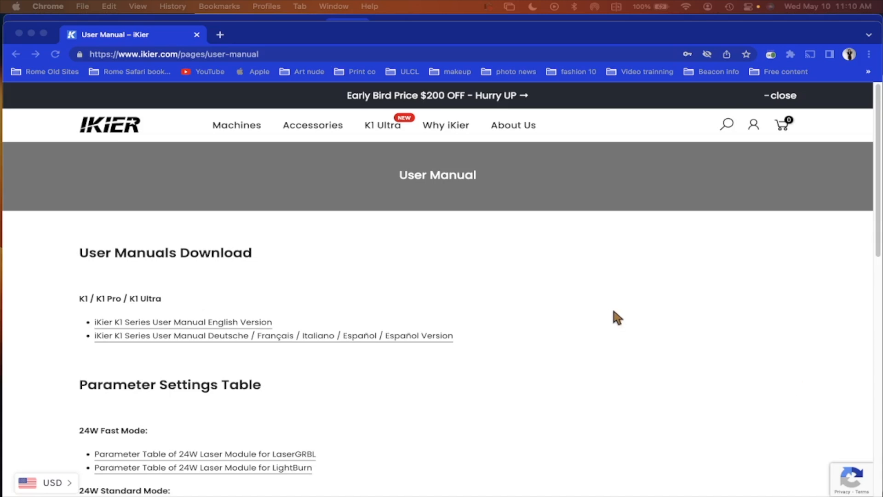
mouse_move(613, 313)
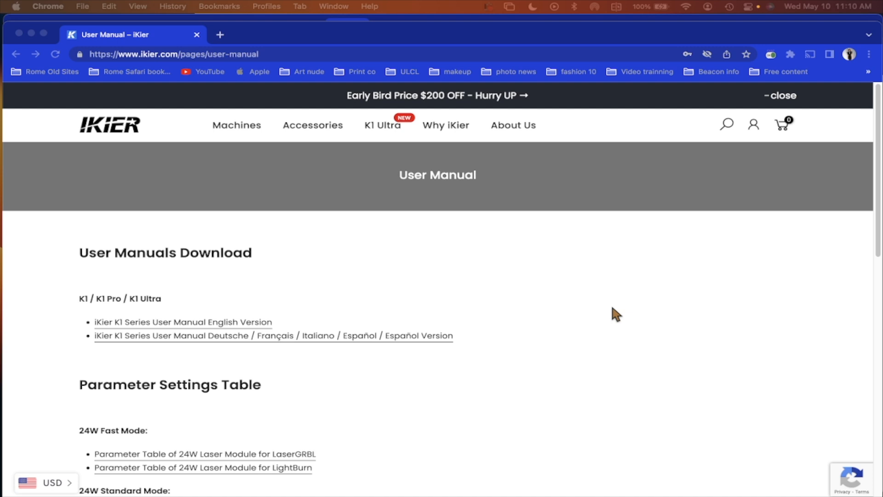
mouse_move(604, 308)
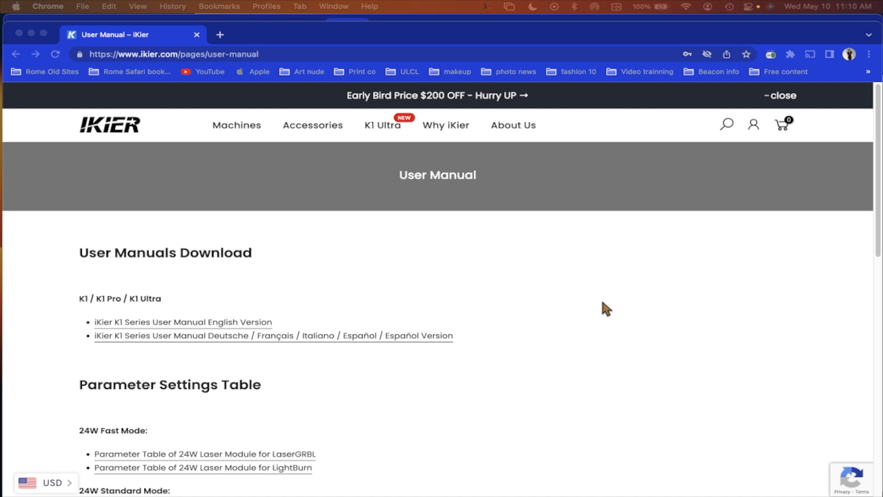
mouse_move(190, 61)
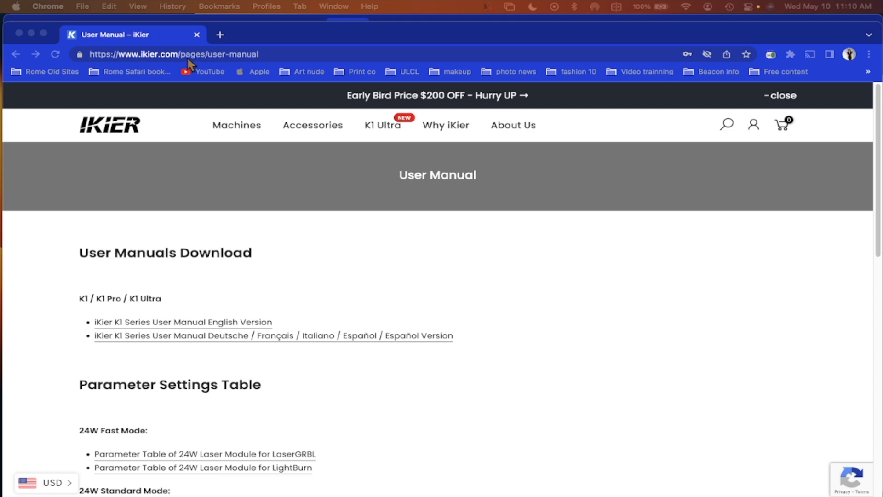
mouse_move(281, 60)
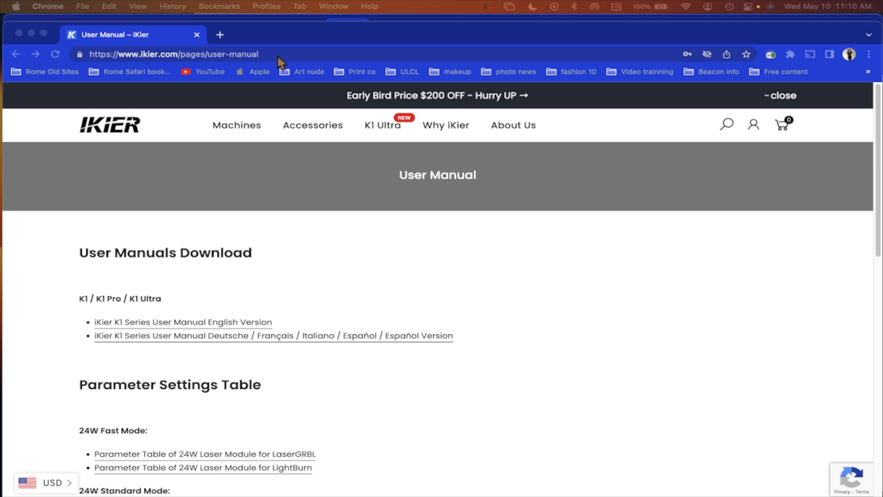
mouse_move(492, 309)
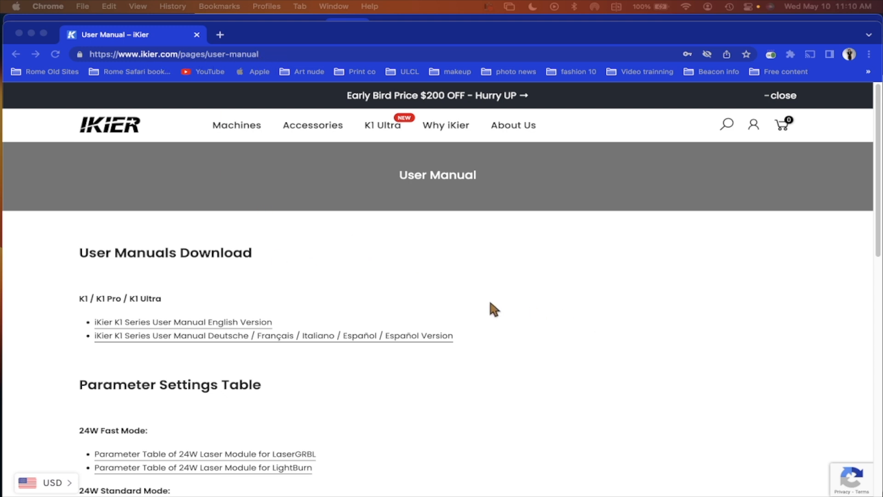
- Scroll the User Manual page down until the Software and Firmware download sections show
scroll(down, 3)
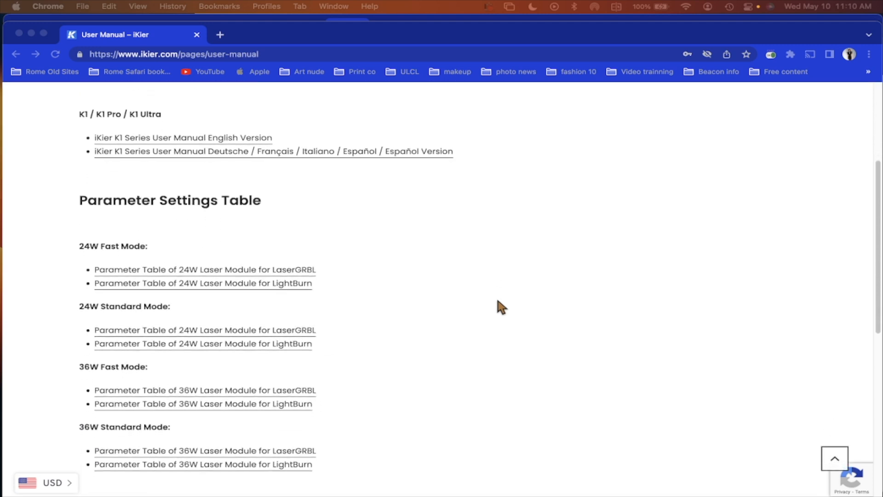
scroll(down, 3)
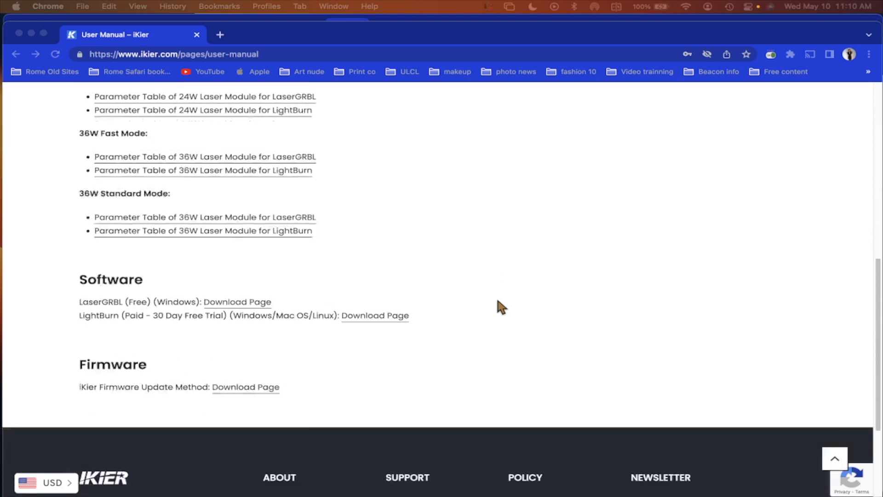
scroll(down, 3)
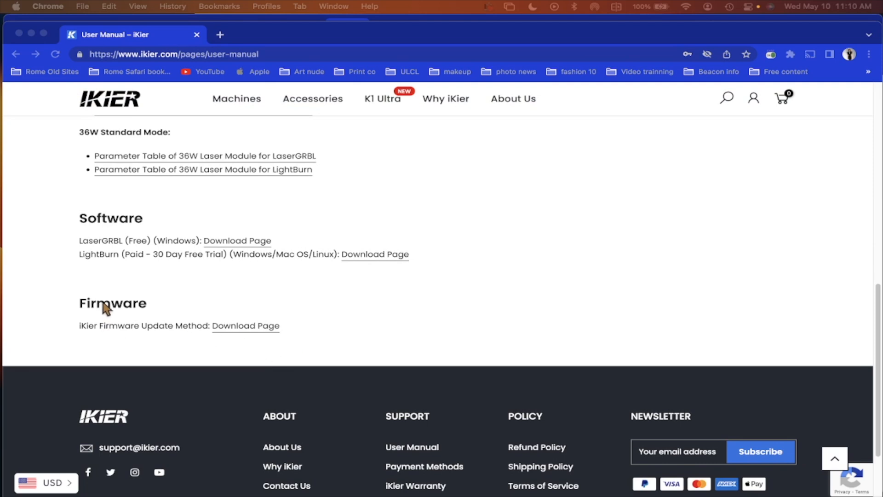
mouse_move(233, 345)
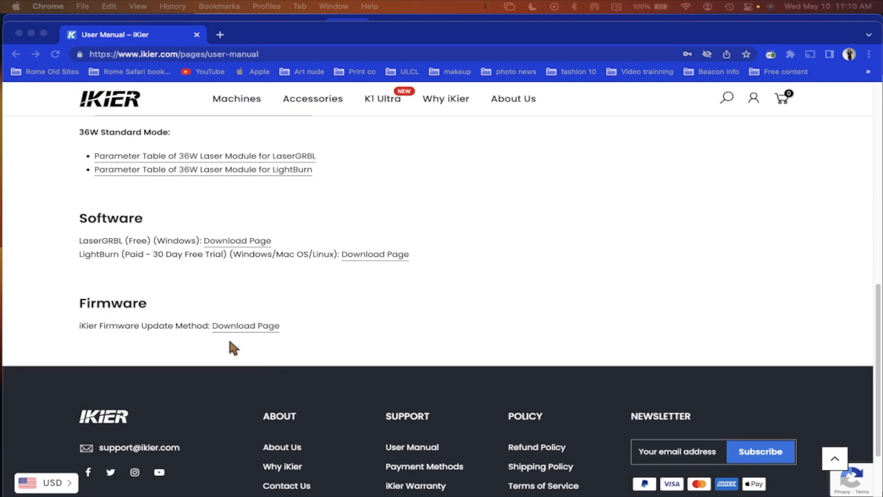
mouse_move(241, 331)
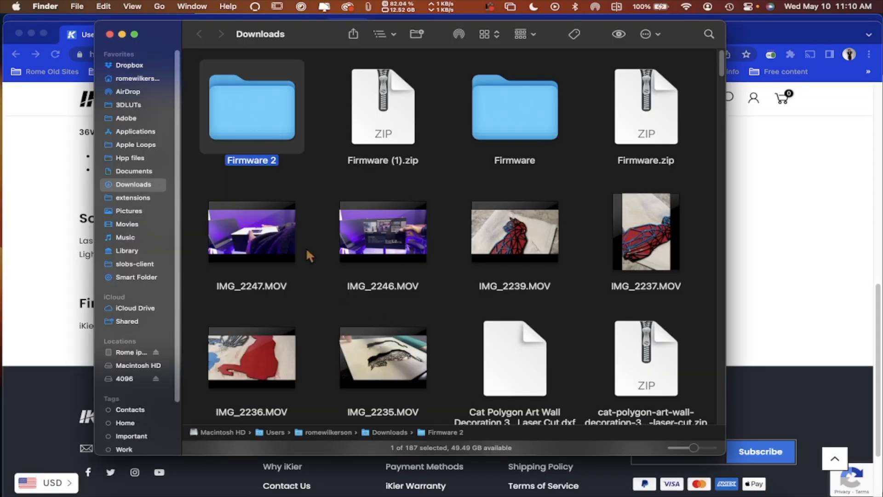
mouse_move(242, 127)
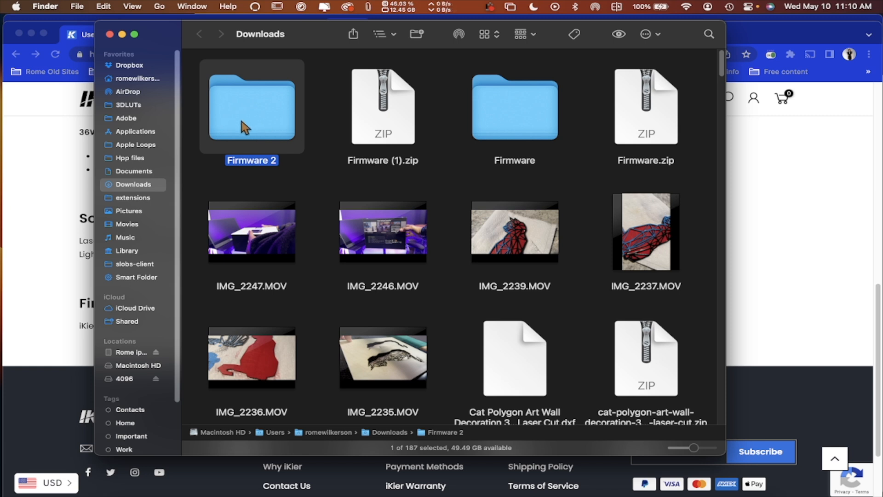
mouse_move(427, 132)
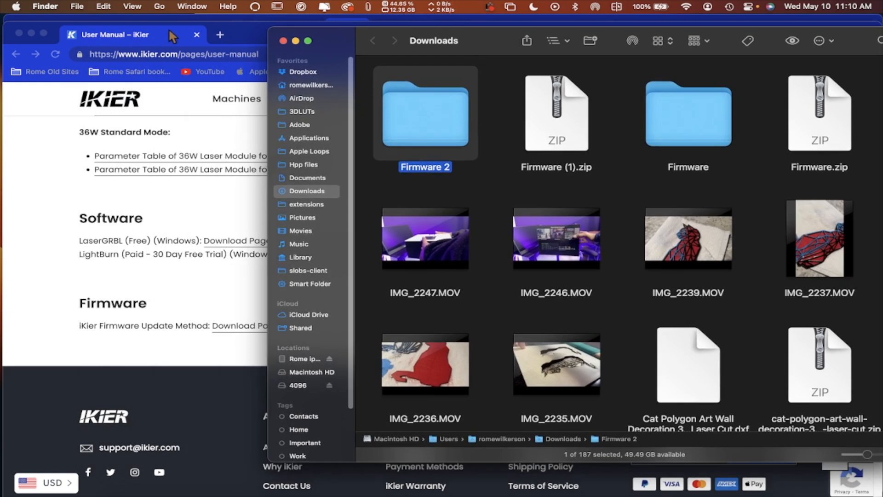
mouse_move(350, 46)
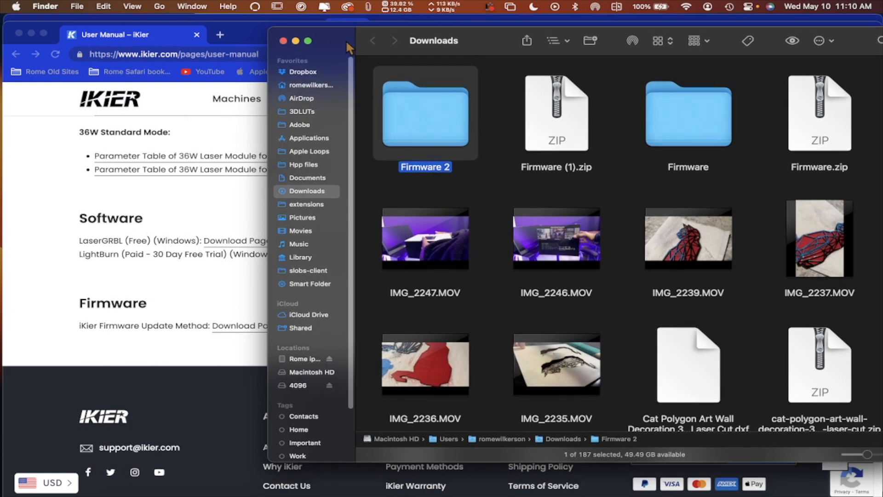
- Bring Finder to the front with its Downloads window showing the firmware folders
click(44, 7)
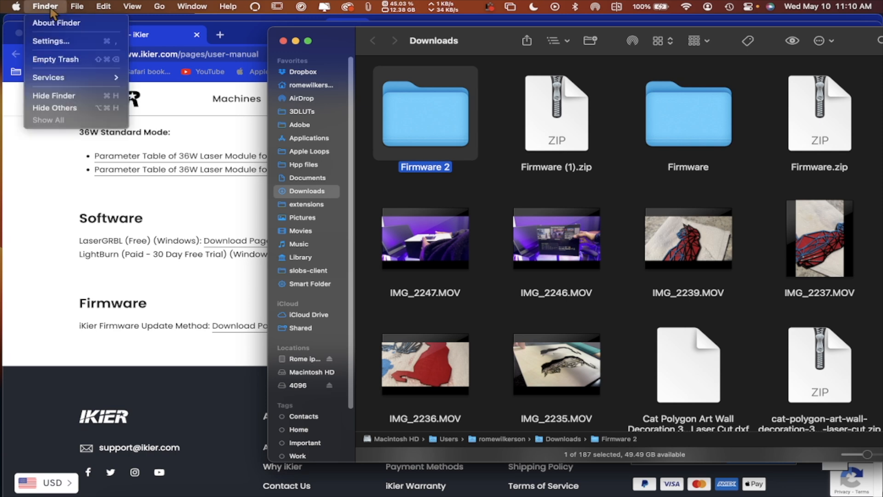
- Open a second Finder window on the laser's 4096 USB drive beside Downloads
click(77, 6)
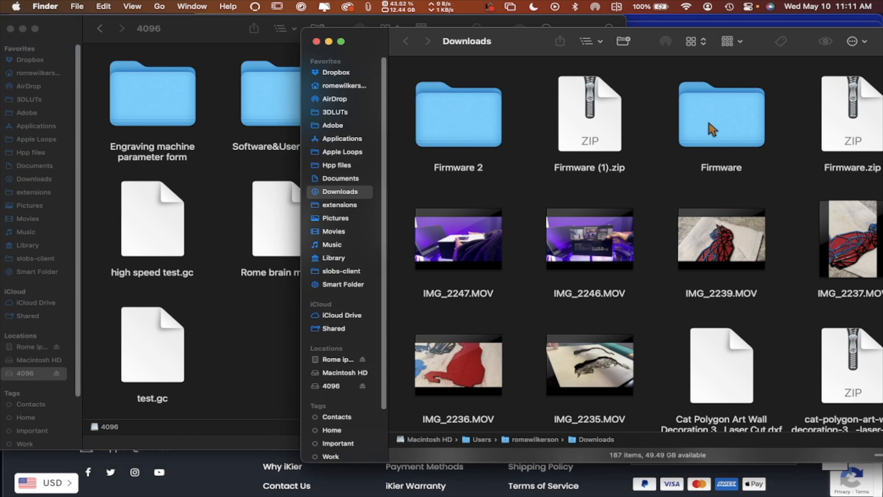
- Go into Firmware ▸ 1.433 and copy Laser_Boost.bin and Laser_Screen.bin
double_click(721, 112)
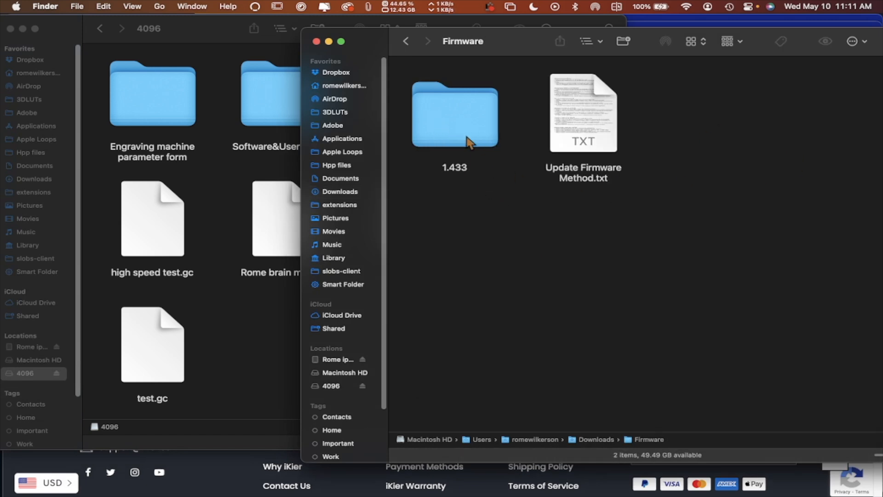
double_click(454, 112)
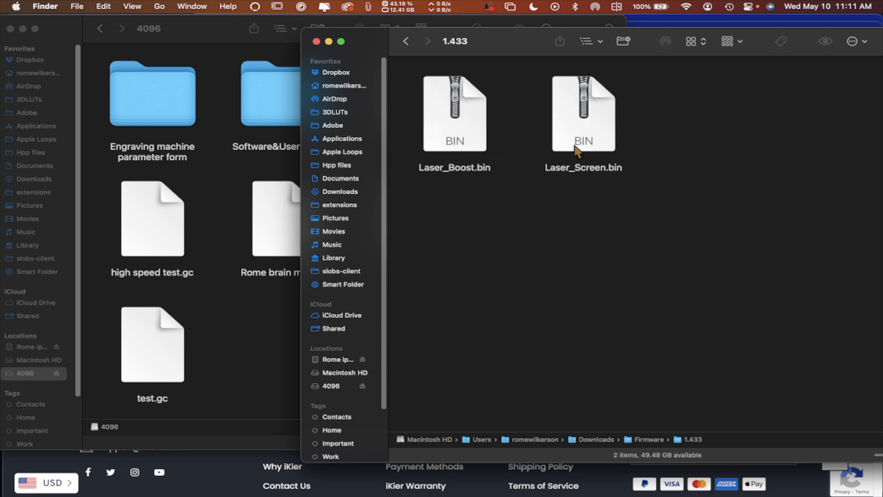
mouse_move(654, 139)
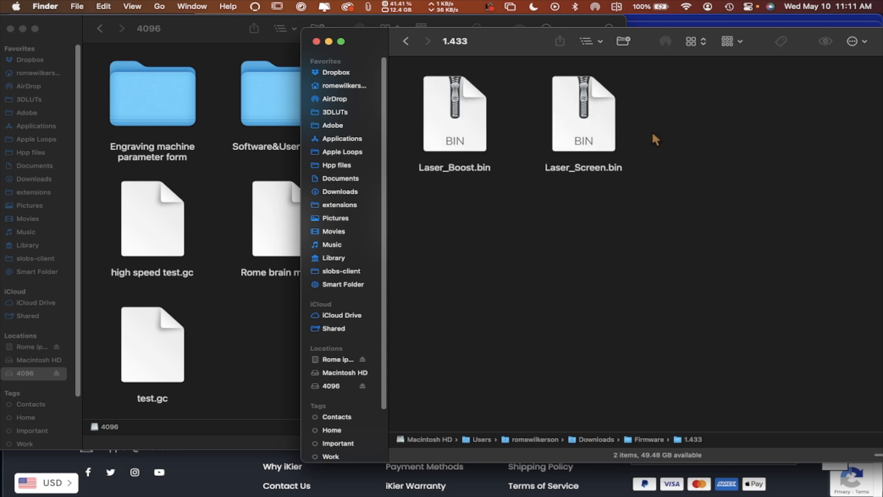
click(583, 112)
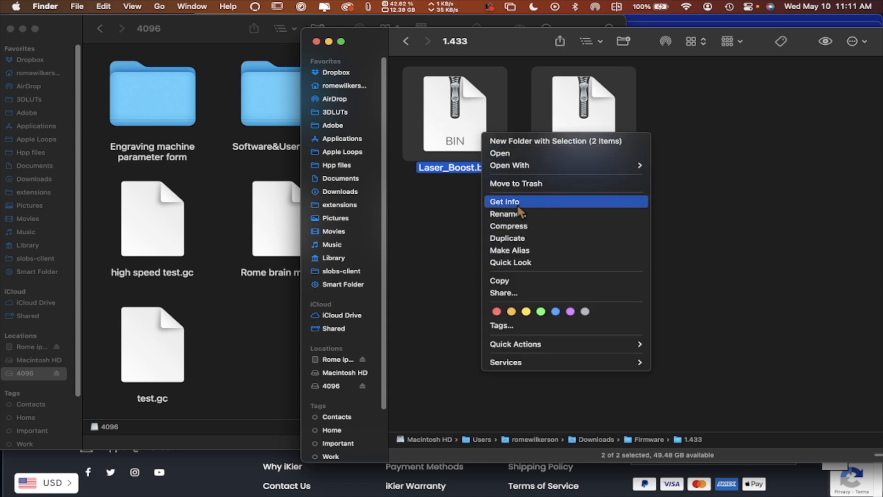
mouse_move(545, 219)
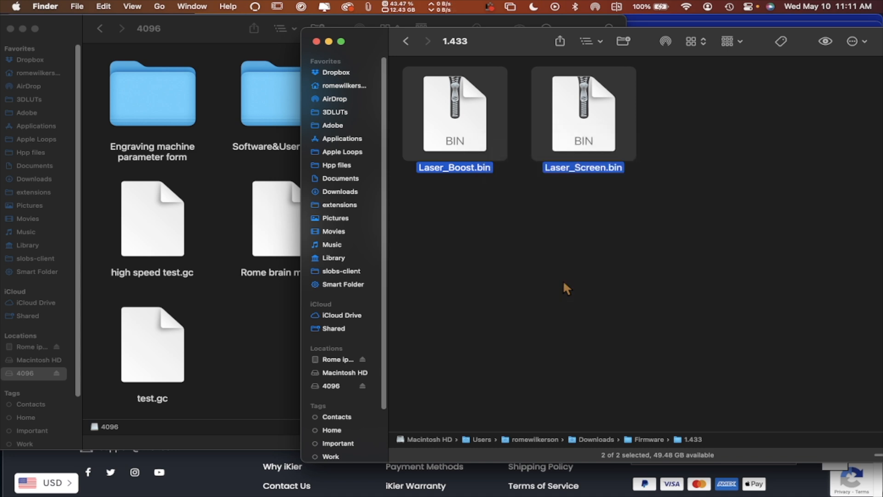
- Paste the two .bin files into the root of the 4096 USB drive
right_click(275, 326)
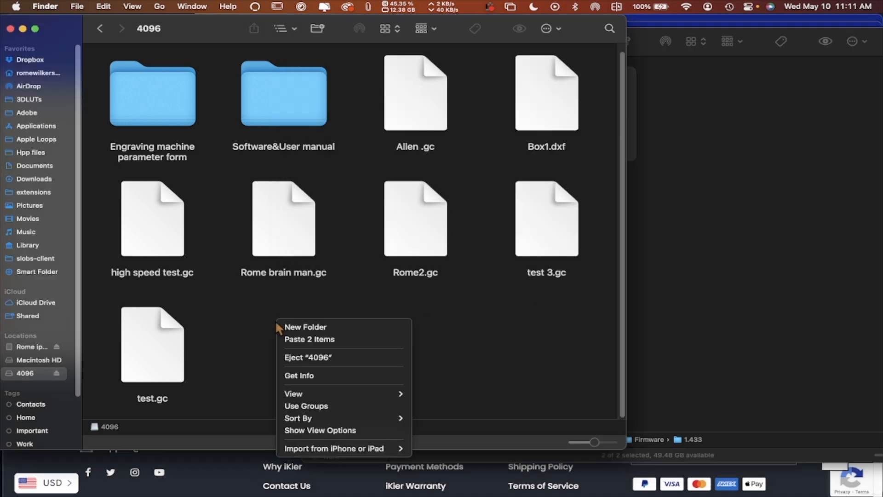
click(309, 338)
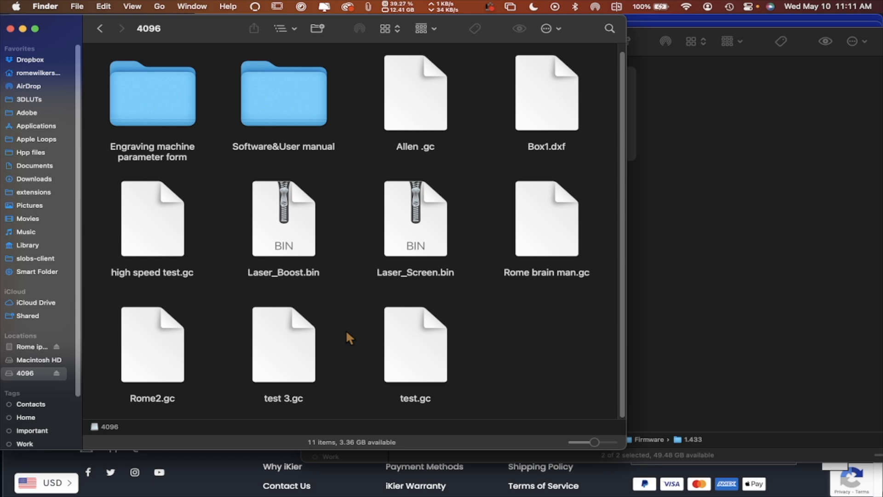
mouse_move(335, 320)
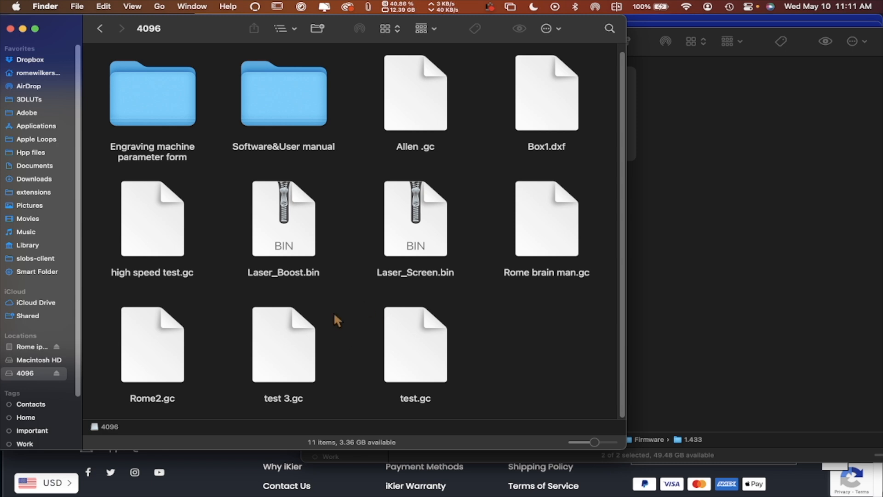